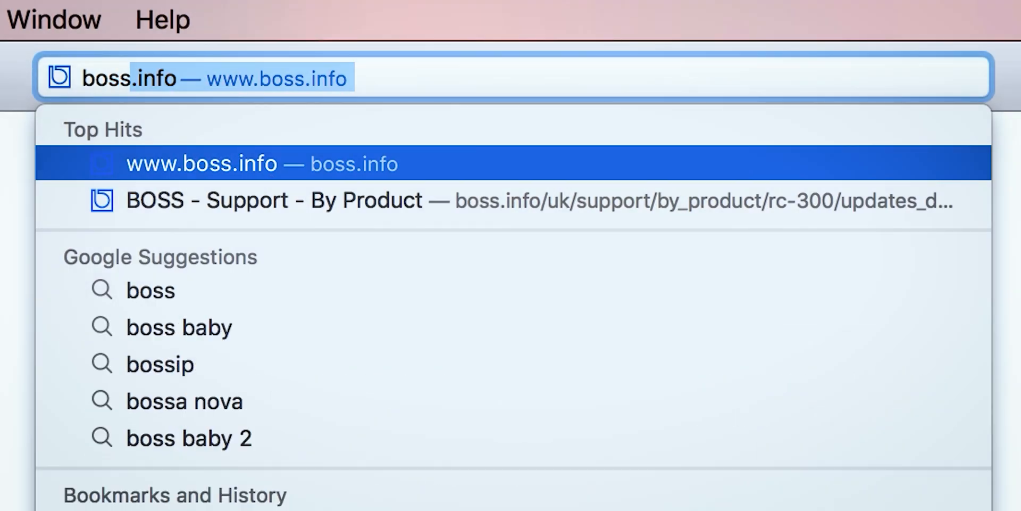
- Search 'boss rc 300' and open the boss.info RC-300 Updates & Drivers page
type("boss rc 300")
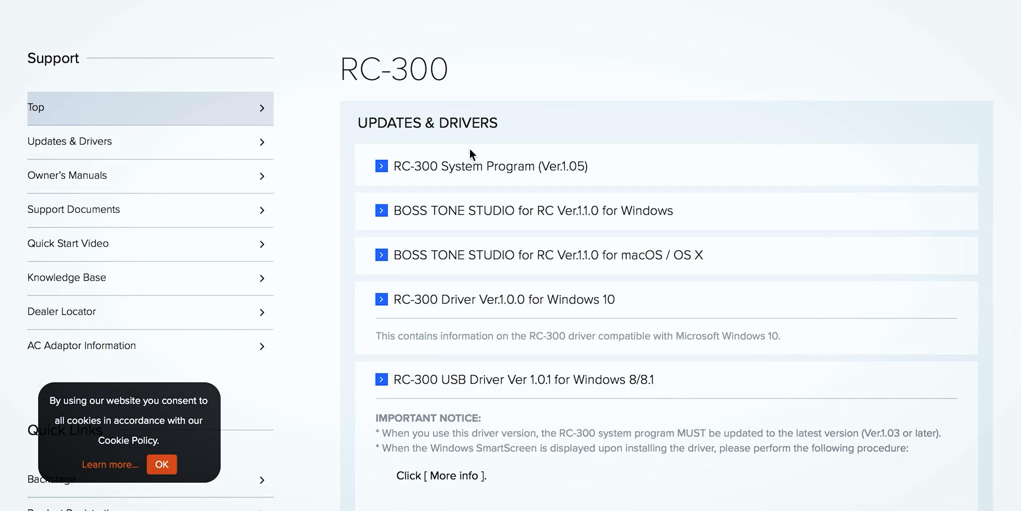
mouse_move(580, 144)
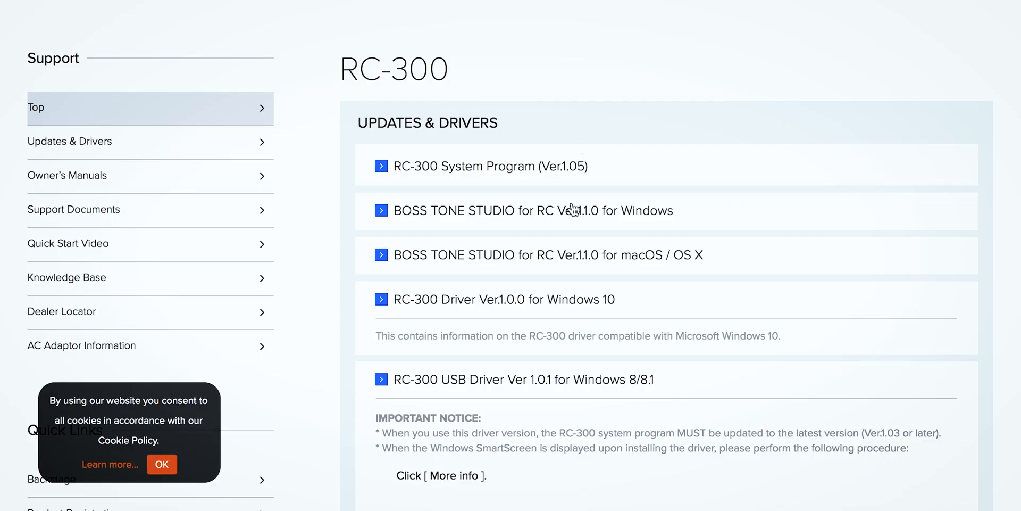
mouse_move(422, 317)
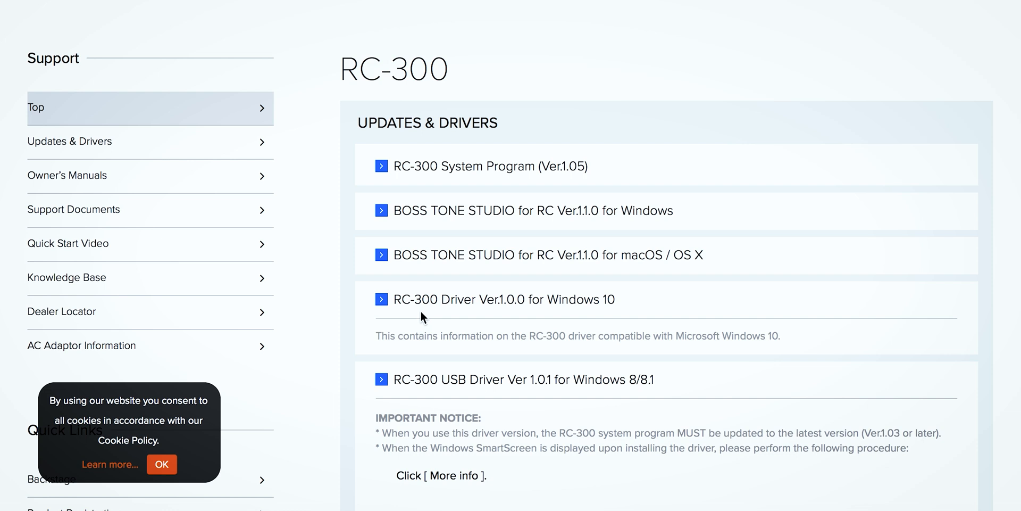
mouse_move(496, 327)
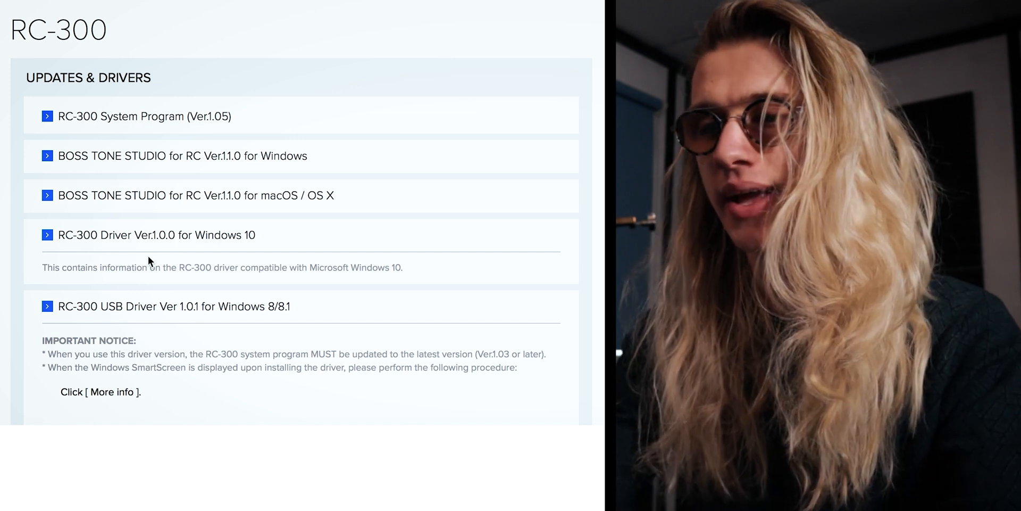
- Scroll the RC-300 driver list to reveal the macOS driver entries
scroll("down", 3)
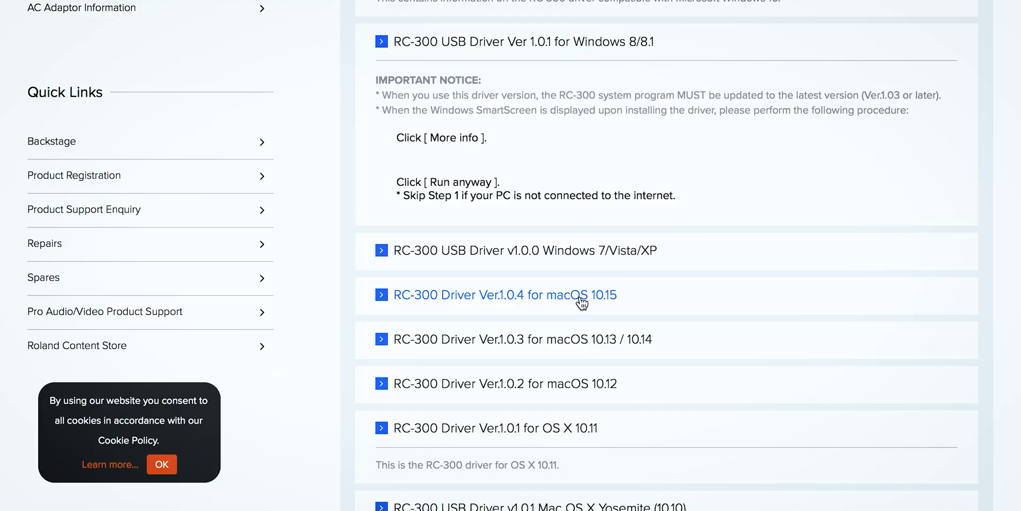
mouse_move(594, 301)
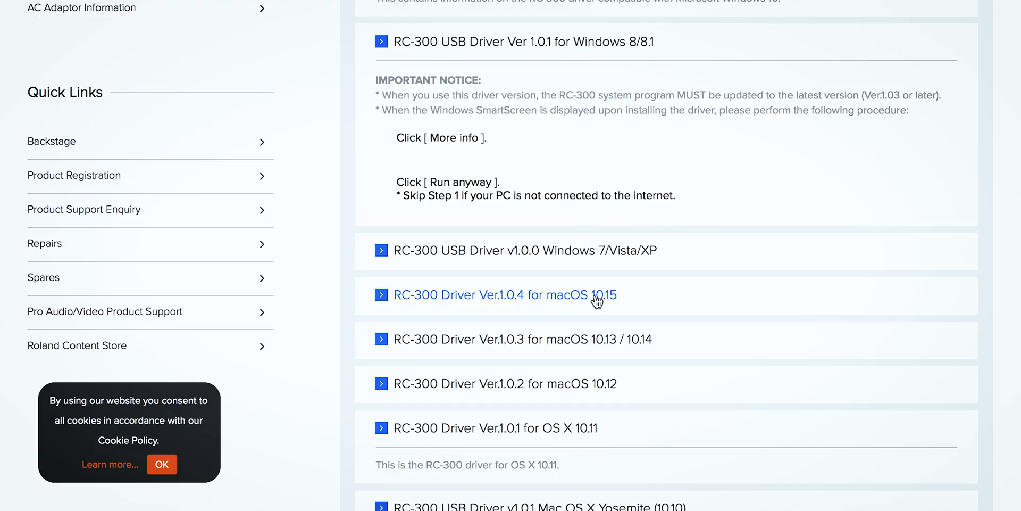
mouse_move(574, 326)
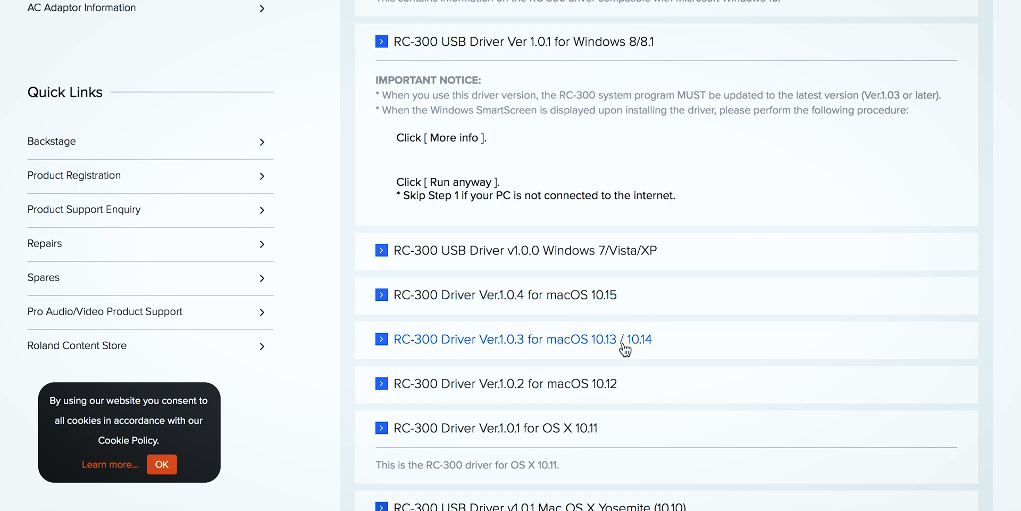
scroll("up", 3)
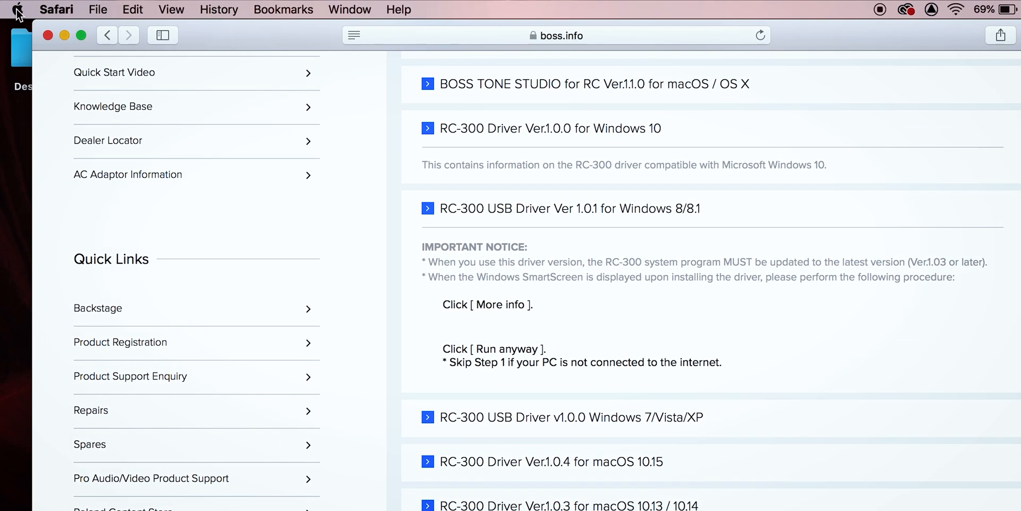
left_click(17, 9)
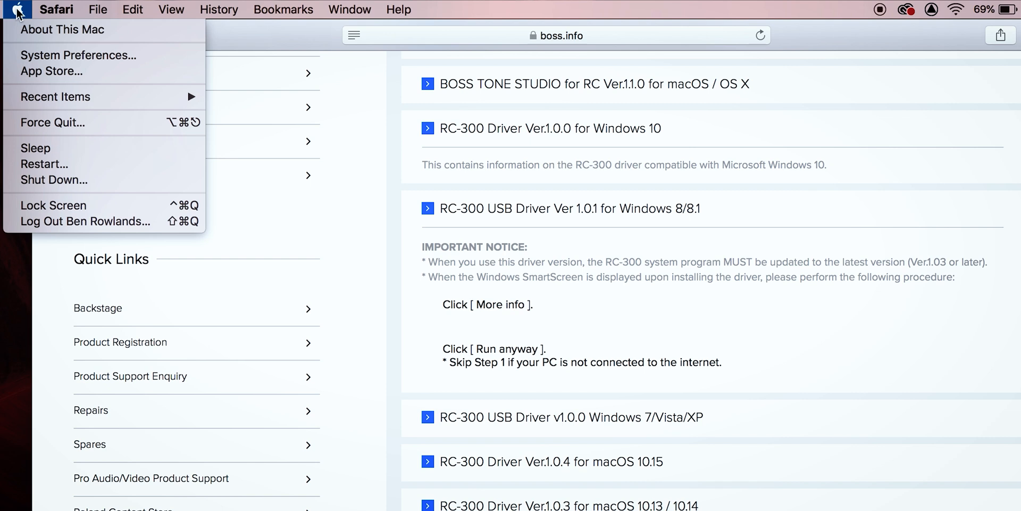
left_click(63, 29)
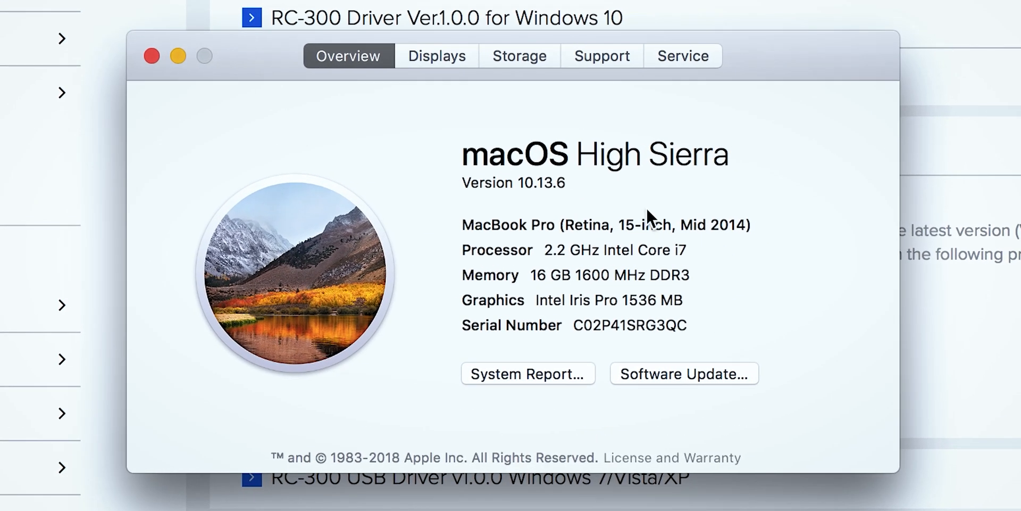
mouse_move(599, 319)
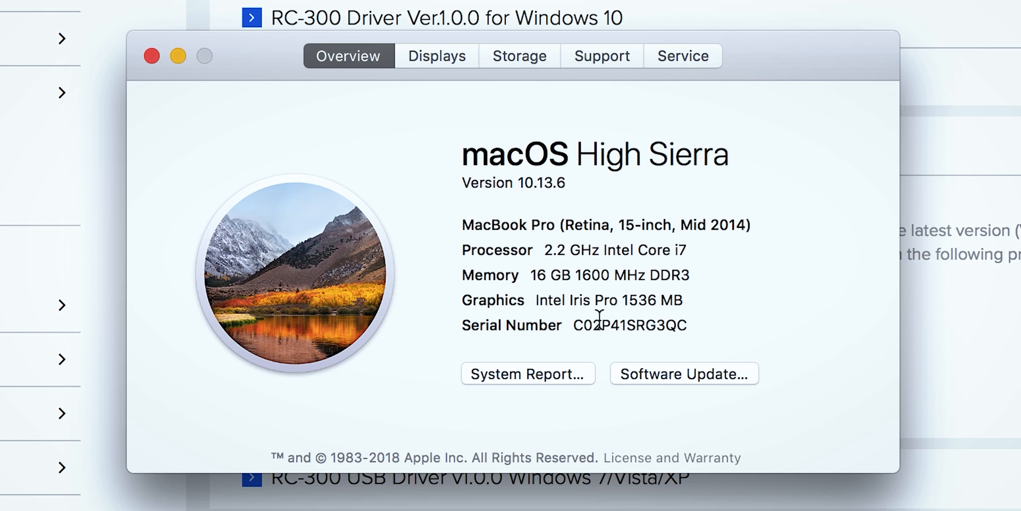
mouse_move(554, 294)
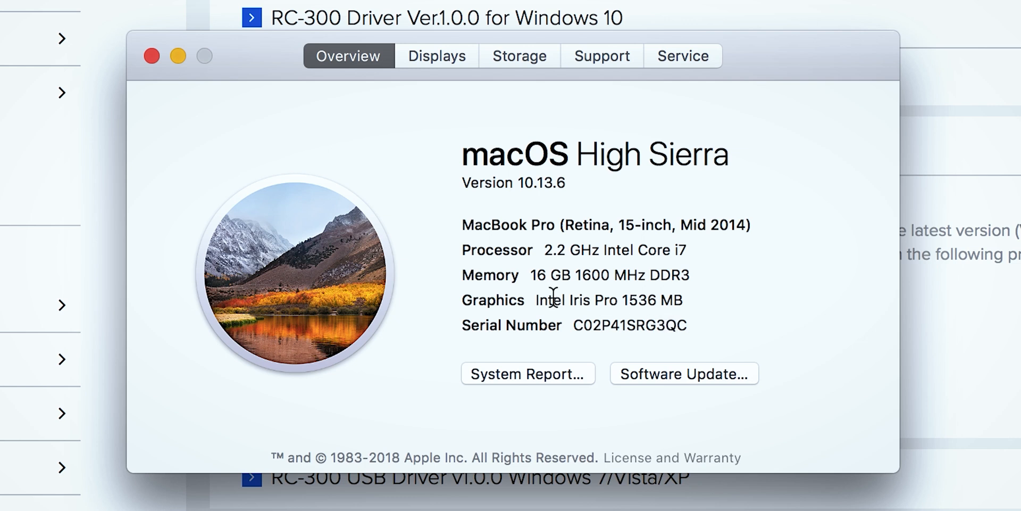
mouse_move(565, 166)
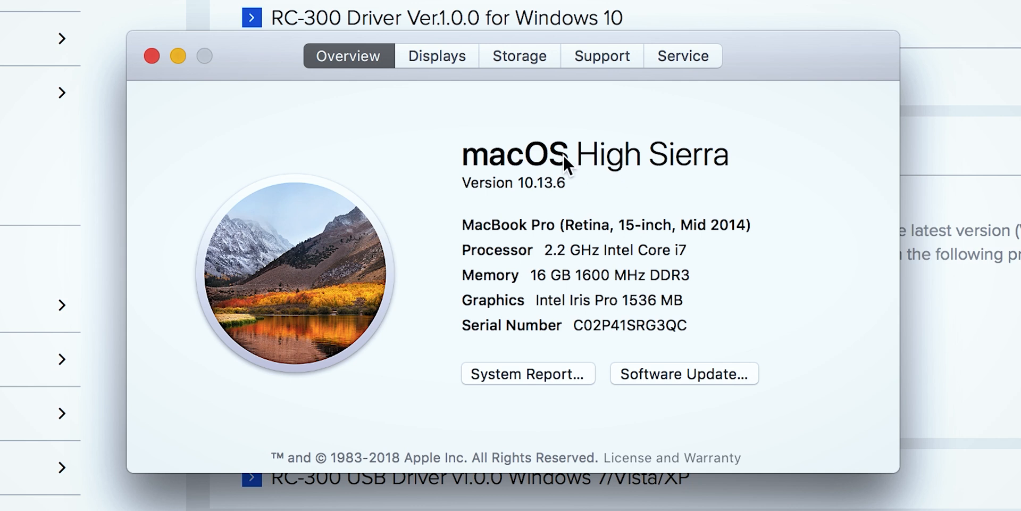
mouse_move(524, 189)
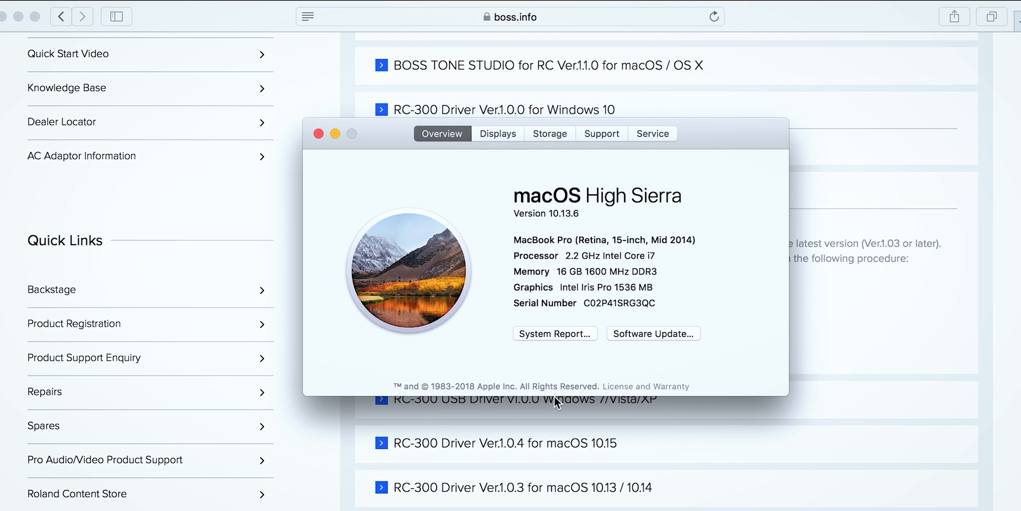
mouse_move(574, 461)
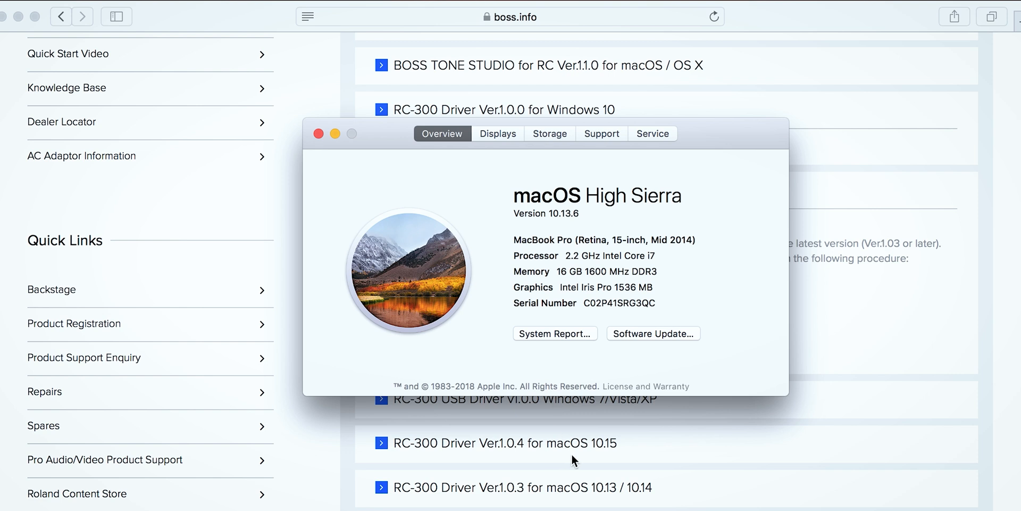
mouse_move(559, 211)
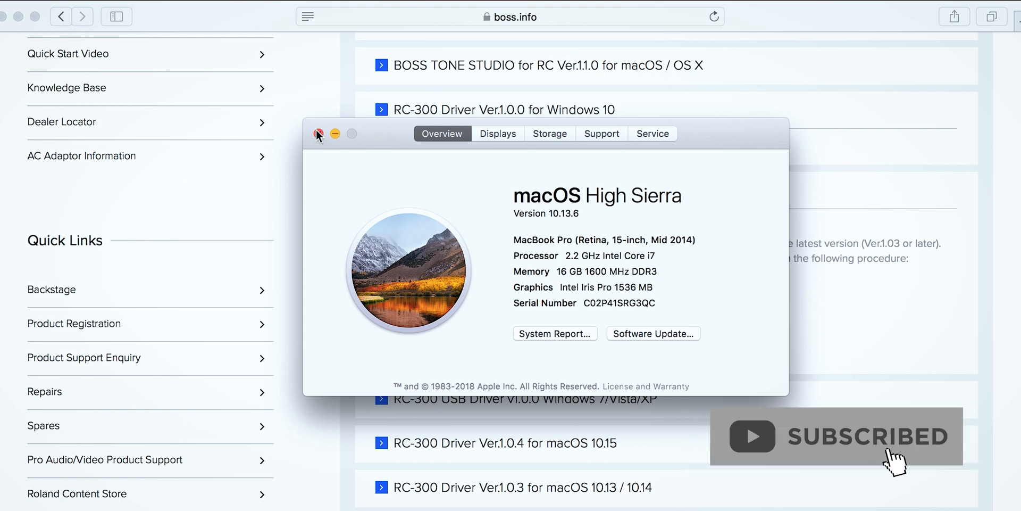
left_click(320, 134)
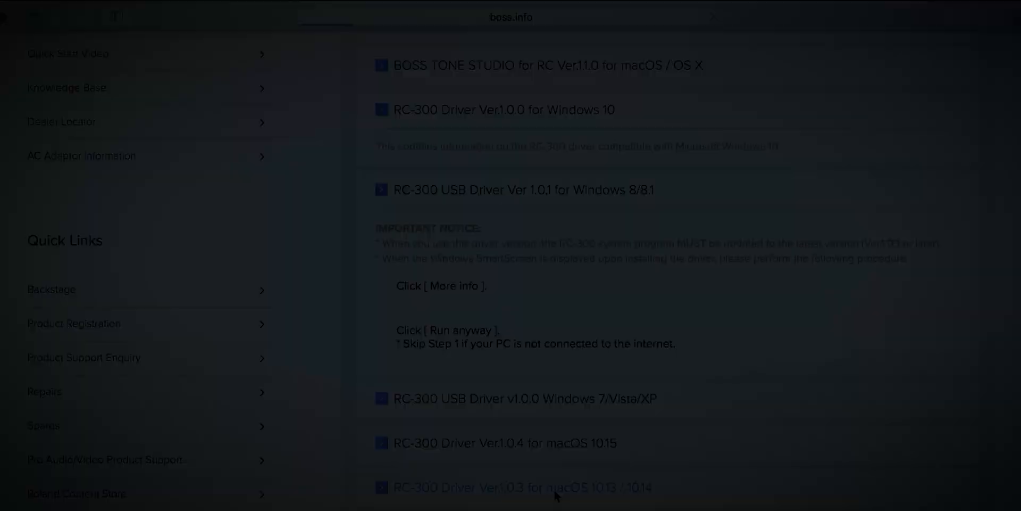
- Open the RC-300 Driver Ver.1.0.3 for macOS 10.13/10.14 page and read through its notes
left_click(523, 487)
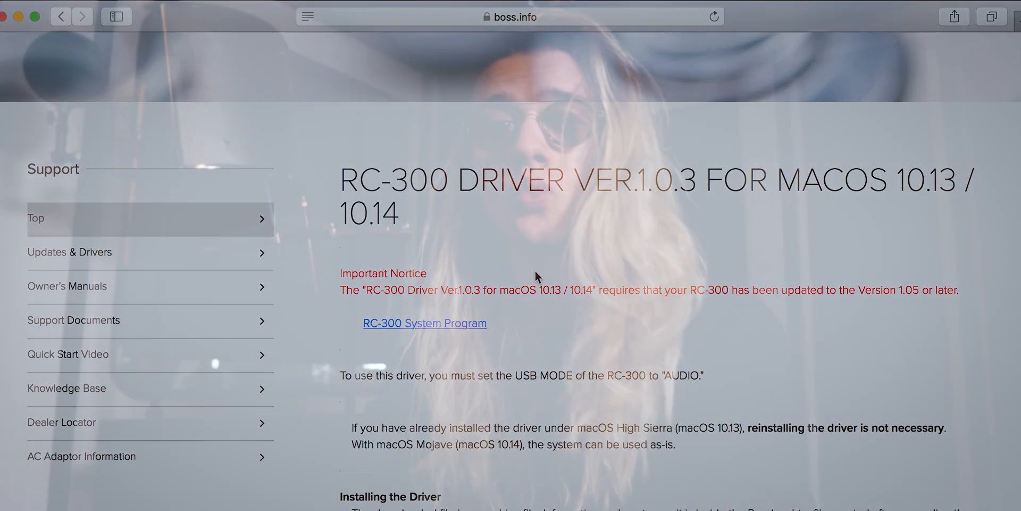
scroll("down", 3)
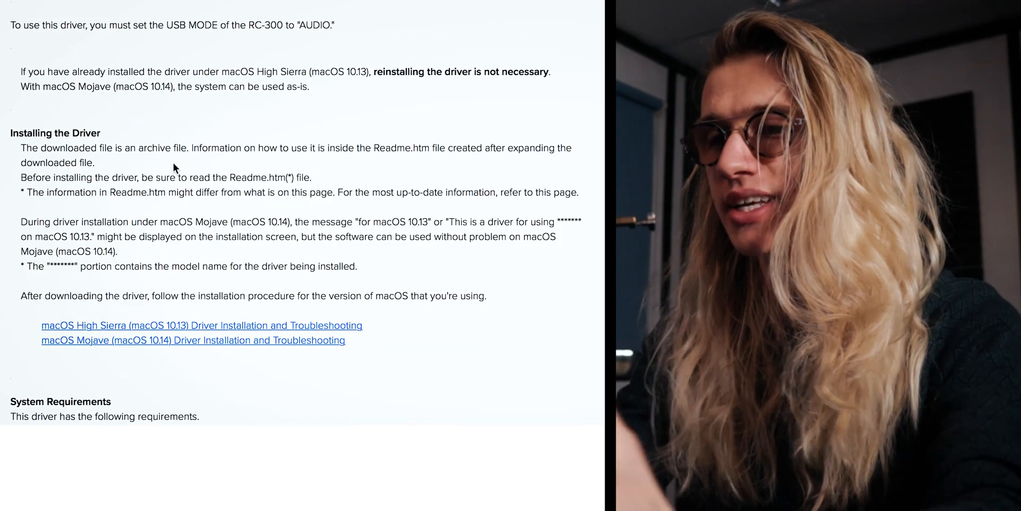
scroll("down", 3)
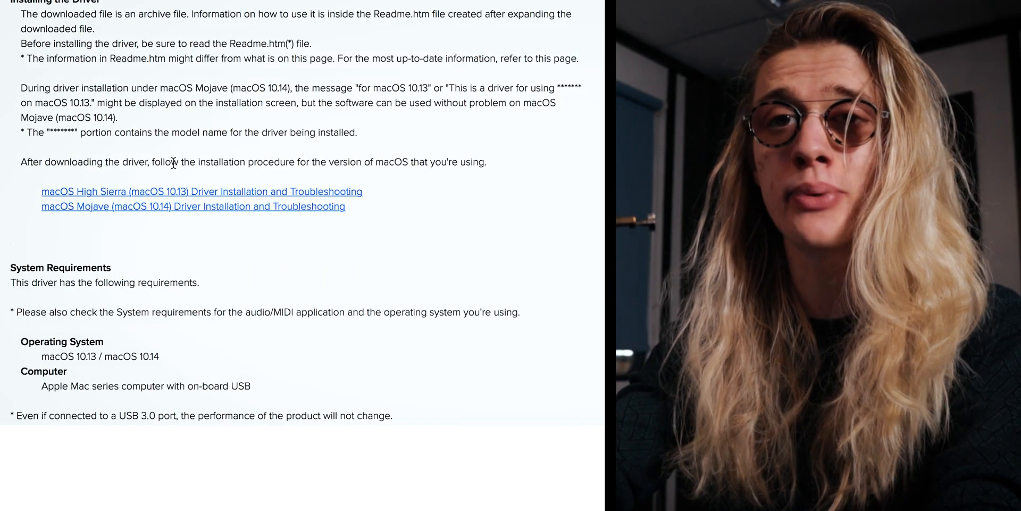
scroll("down", 3)
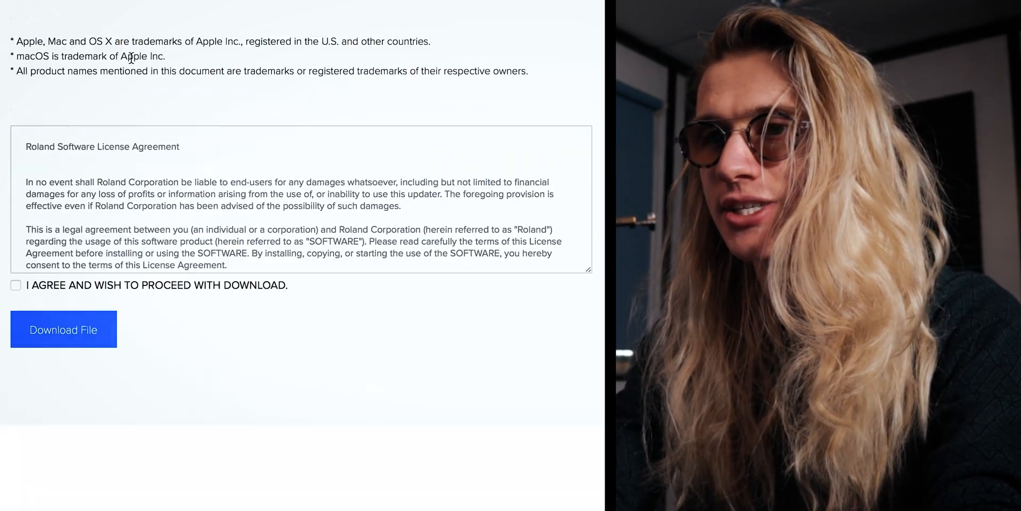
- Tick 'I agree and wish to proceed with download' on the Roland license agreement
scroll("down", 3)
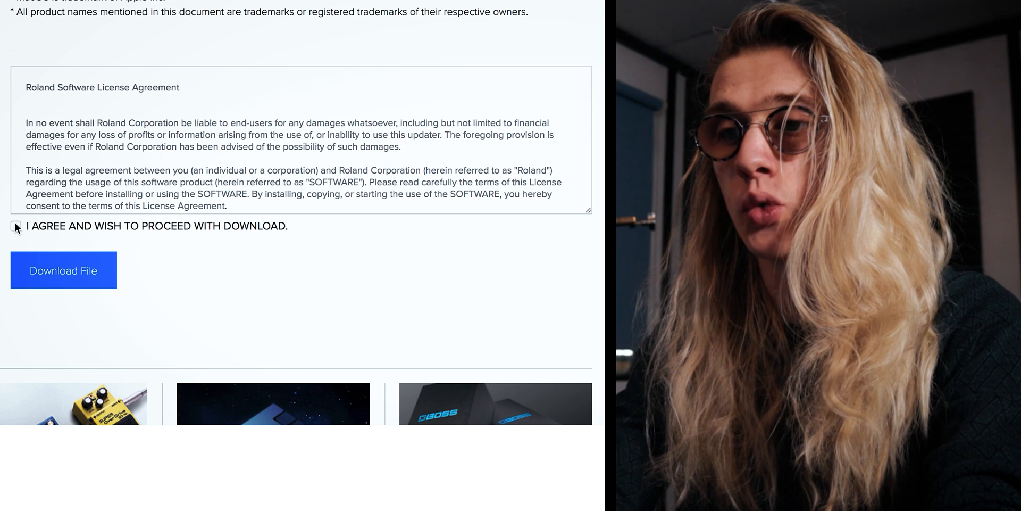
left_click(15, 226)
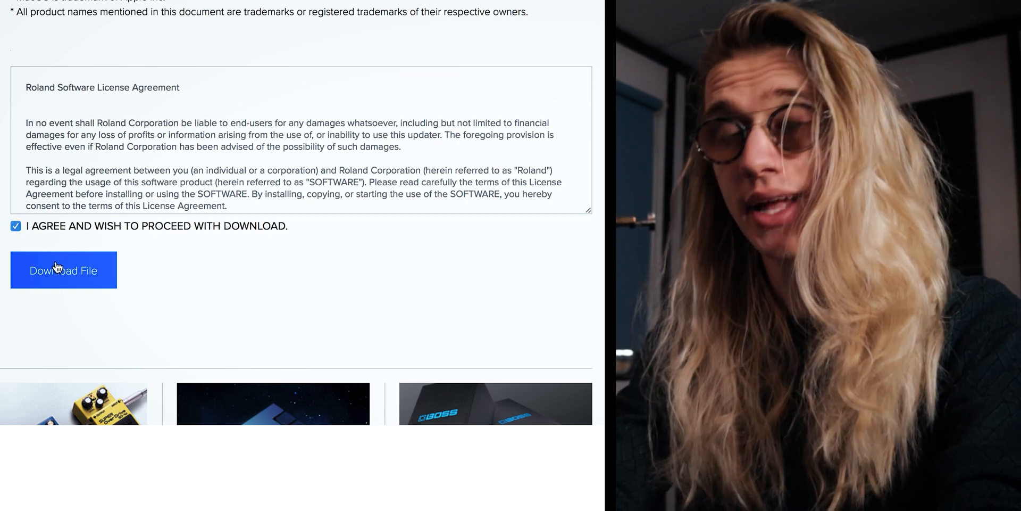